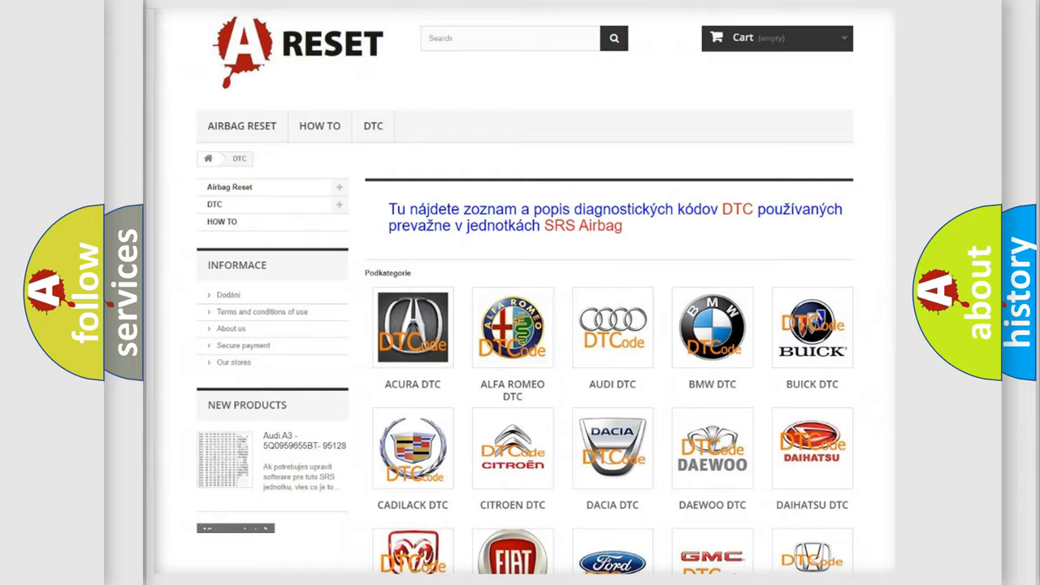
Open the Jeep DTC code list from the brand logos and scroll through its trouble codes.
scroll(down, 3)
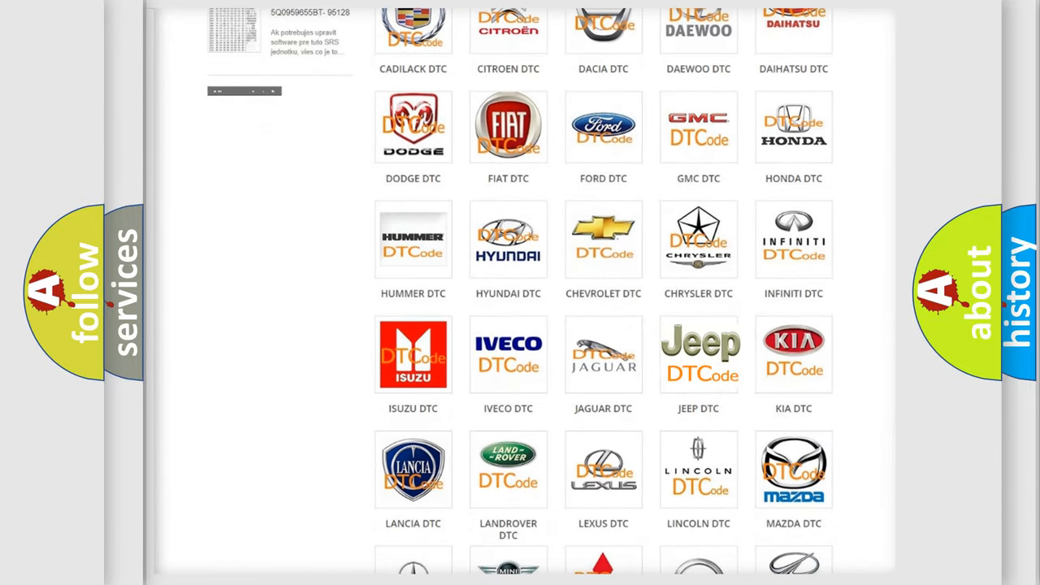
click(698, 354)
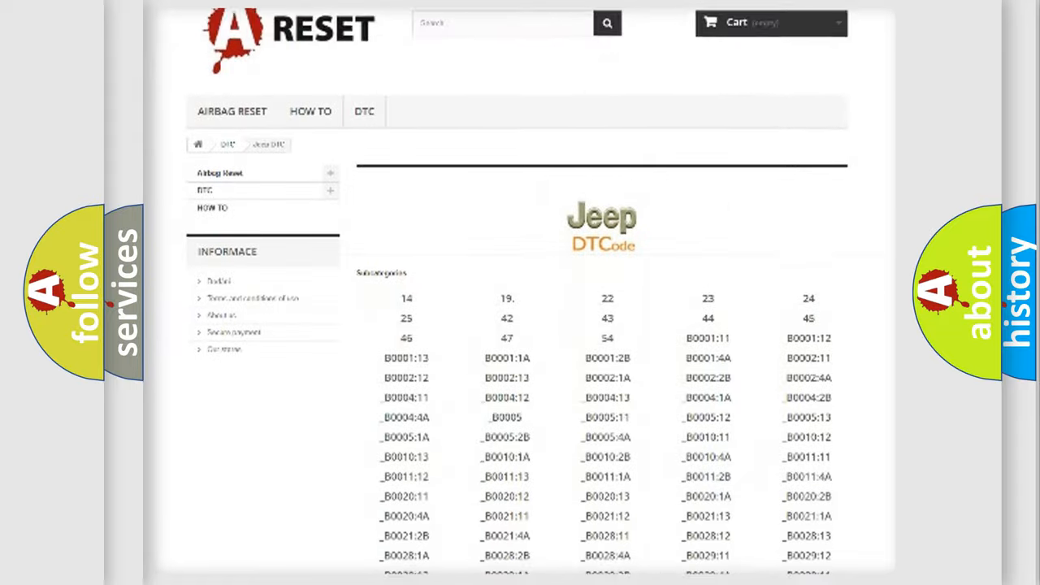
scroll(down, 3)
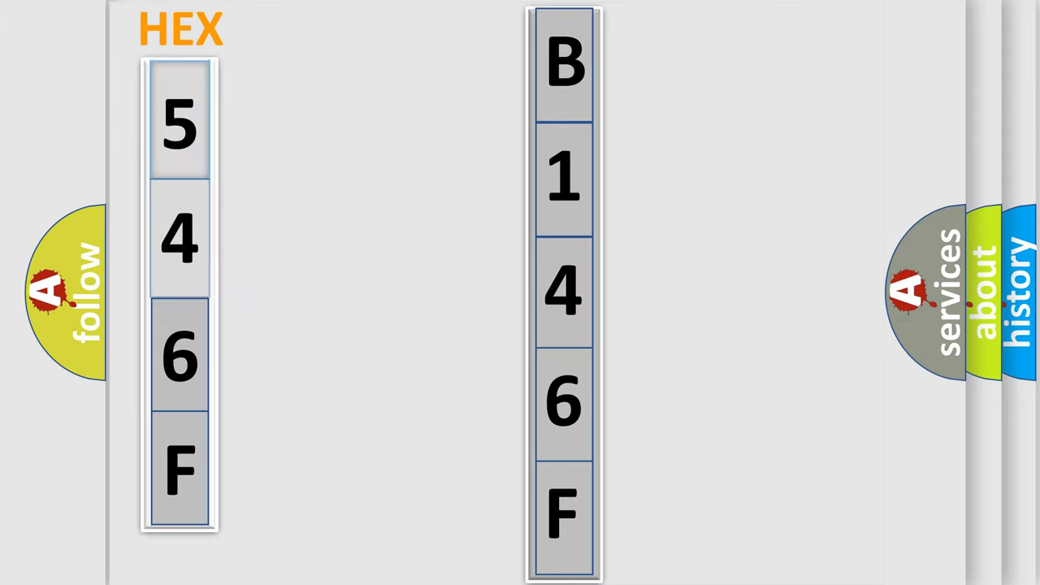
Advance to the HEX slide breaking 546F into digits 5, 4, 6, F beside B, 1, 4, 6, F.
click(179, 122)
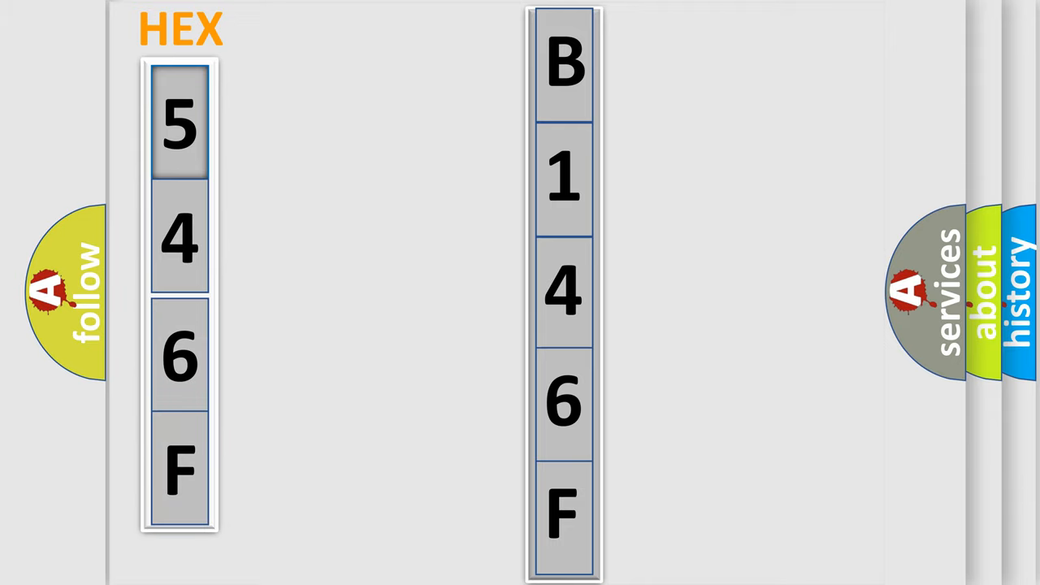